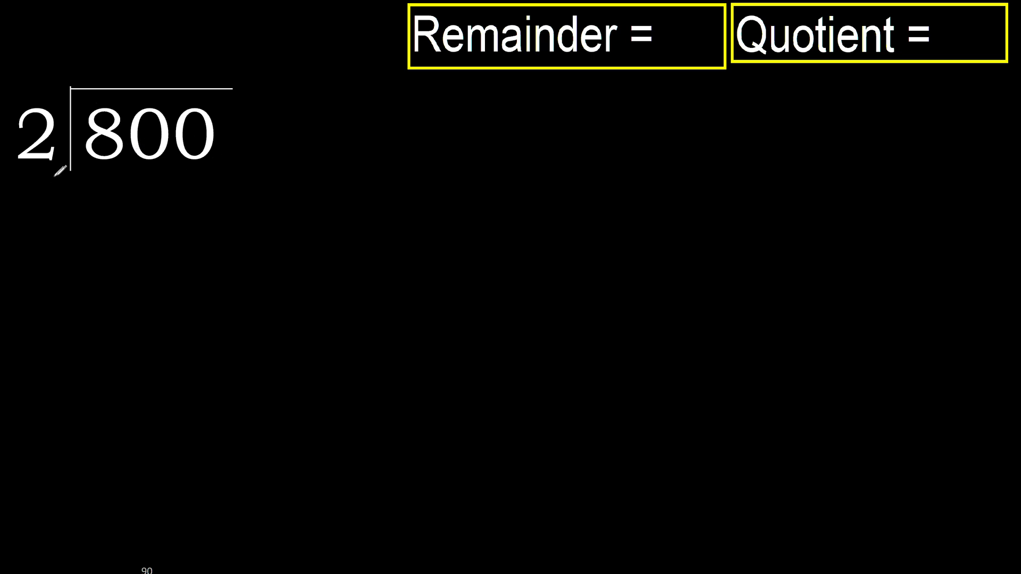
Step: Draw a small yellow arc under the 8 of 800 to mark the first digit
{"action": "left_click_drag", "start_coordinate": [88, 165], "coordinate": [121, 172]}
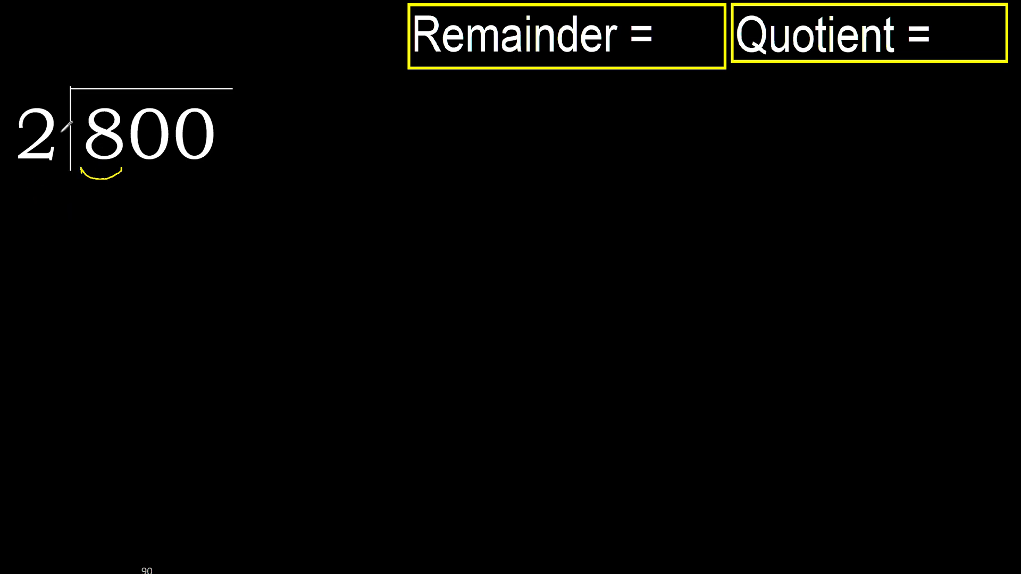
Step: Write the quotient digit 4 above the 8 in yellow ink
{"action": "left_click_drag", "start_coordinate": [65, 124], "coordinate": [121, 59]}
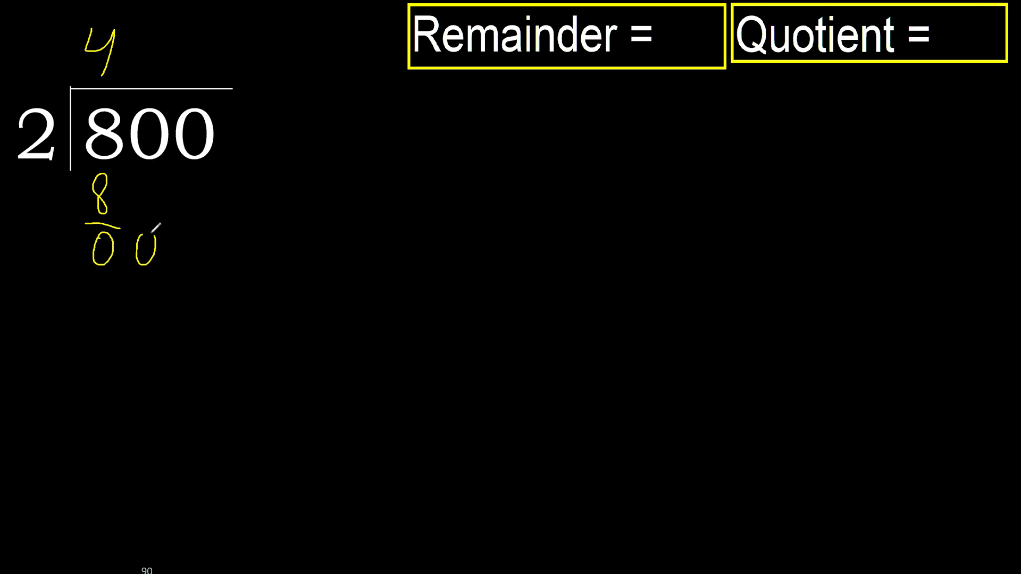
Step: Write 00 after the 4 above 800 and enter a final 0 below
{"action": "left_click_drag", "start_coordinate": [95, 235], "coordinate": [113, 254]}
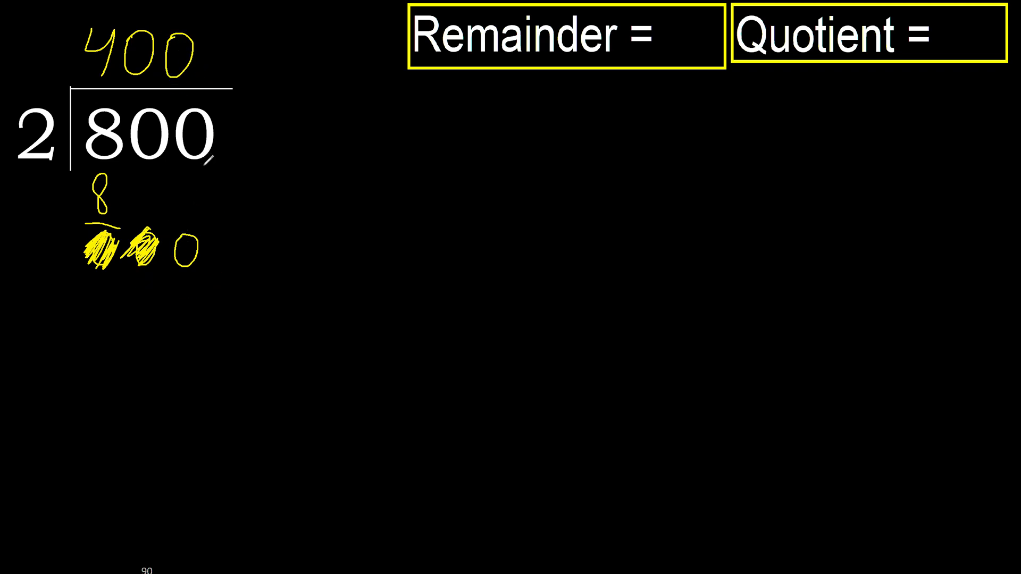
{"action": "type", "text": "0"}
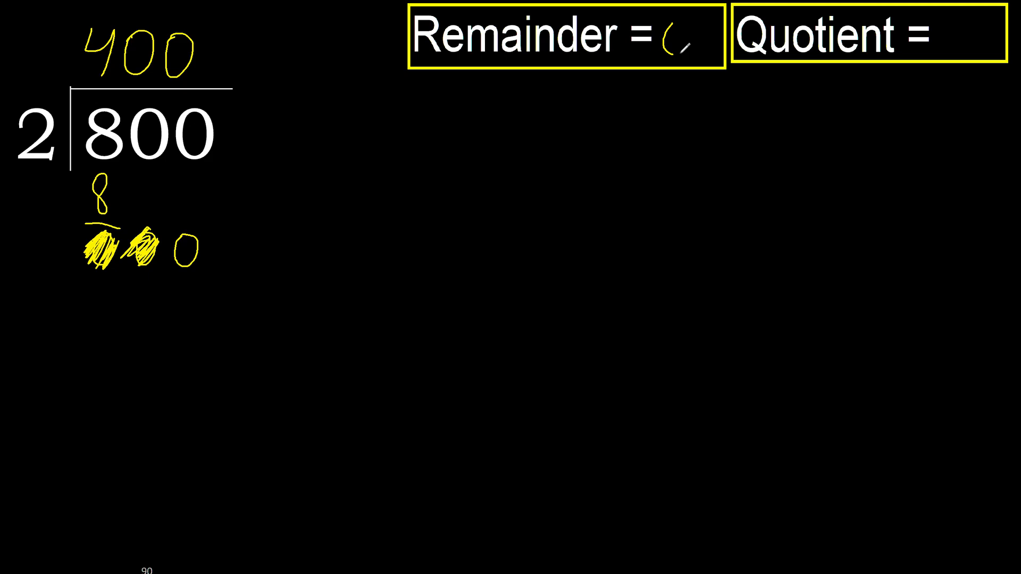
Step: Draw an arrow from the Quotient box to 400 and write 40 in it
{"action": "left_click_drag", "start_coordinate": [938, 52], "coordinate": [235, 55]}
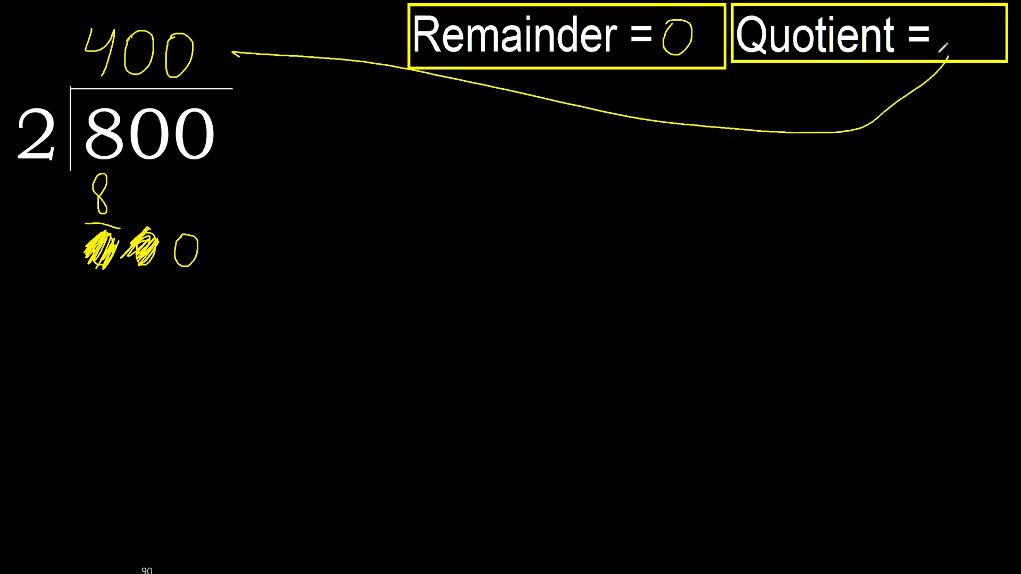
{"action": "type", "text": "40"}
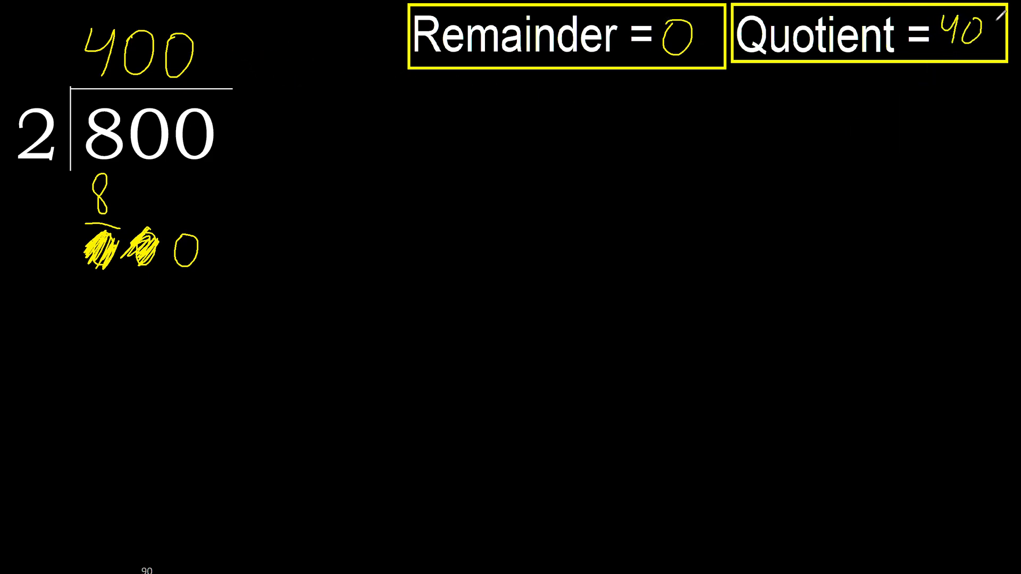